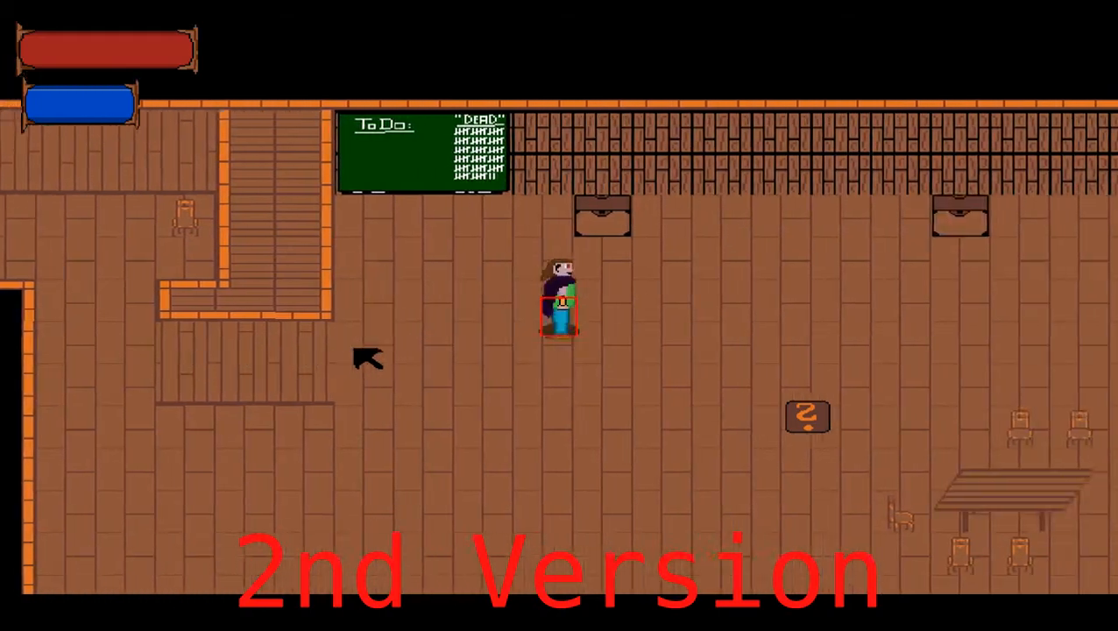
Trigger the 'gained a journal' reward popup and dismiss it with Nice!
key("d")
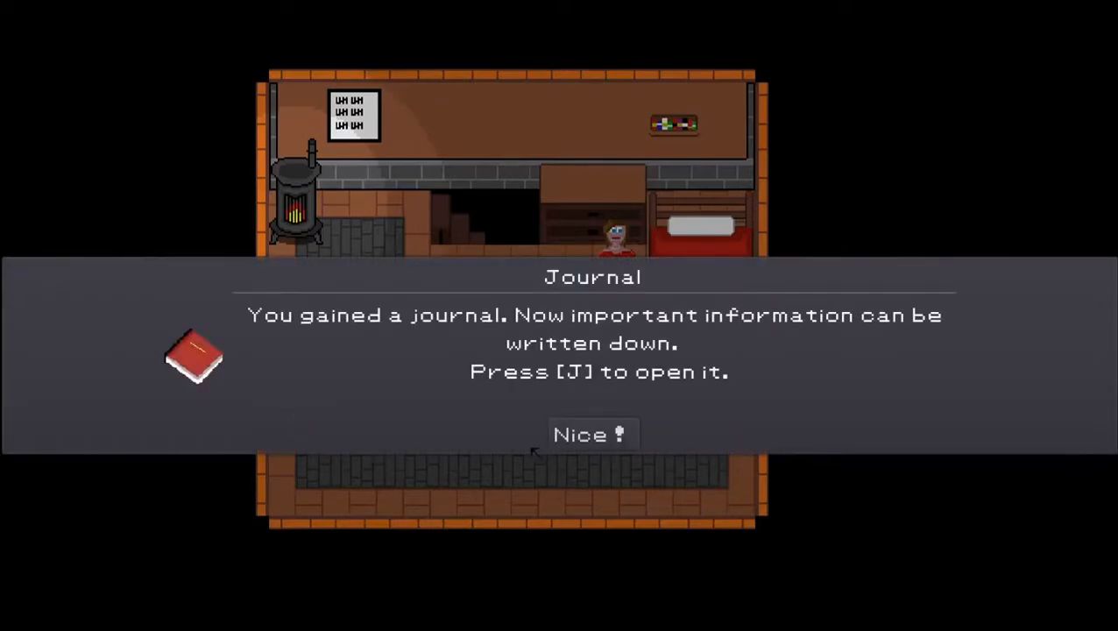
left_click(590, 435)
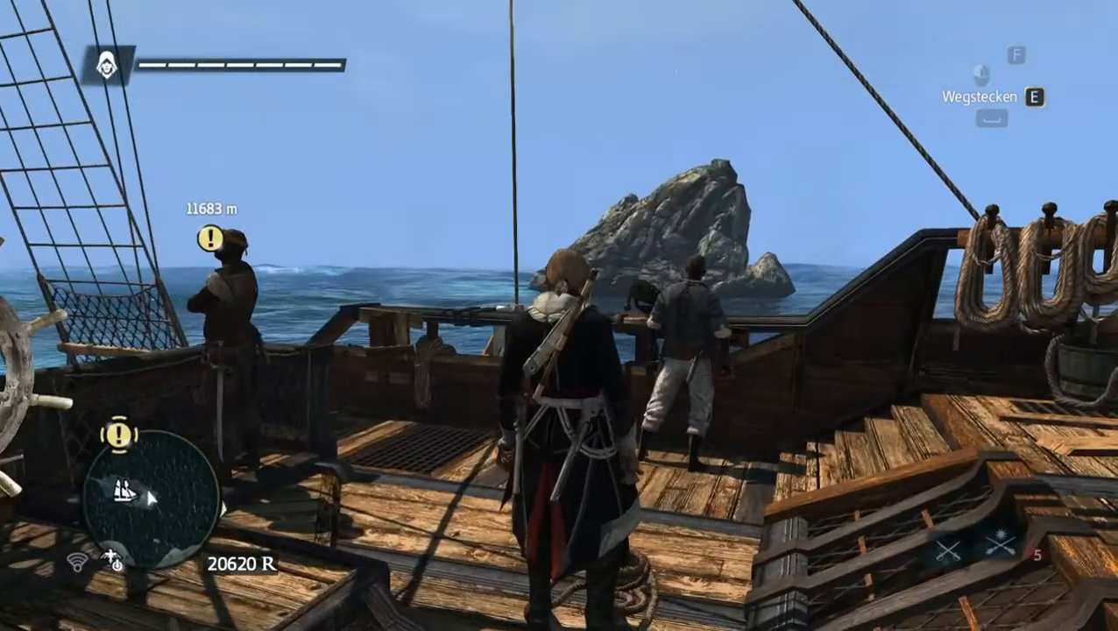
mouse_move(560, 316)
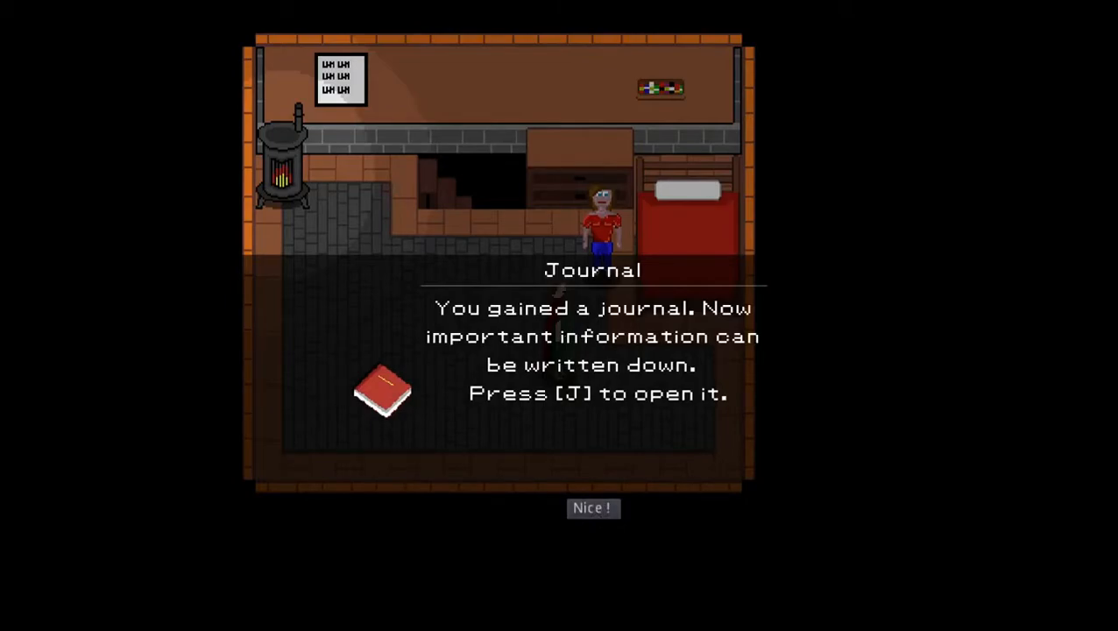
Show the revised journal popup with the red book over the cabin
key("j")
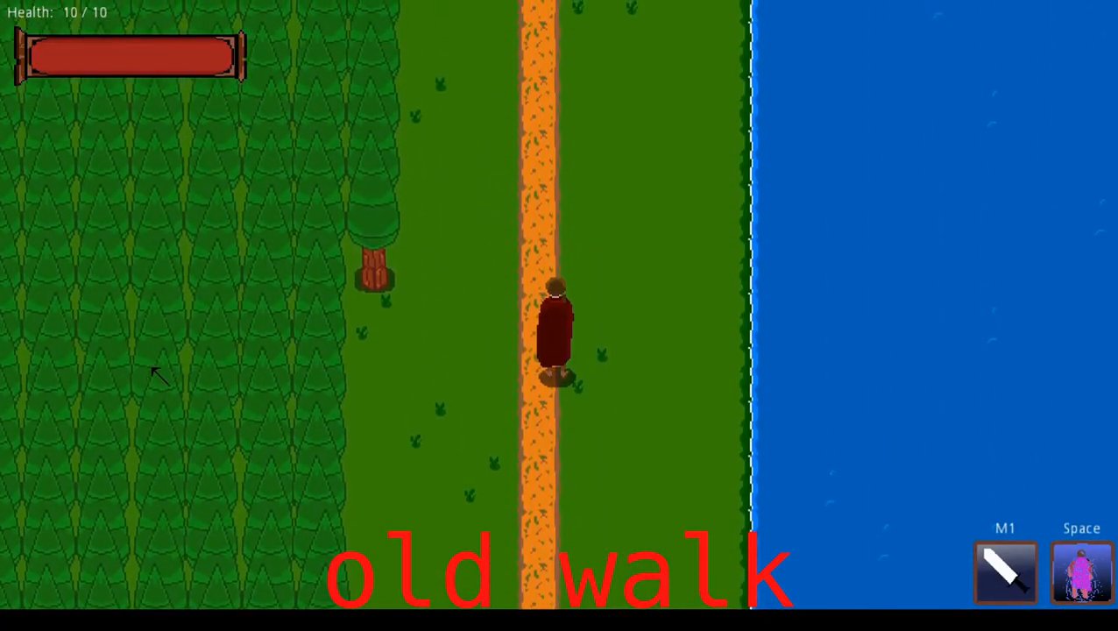
Walk the robed character north along the forest lakeside path using the old walk
key("w")
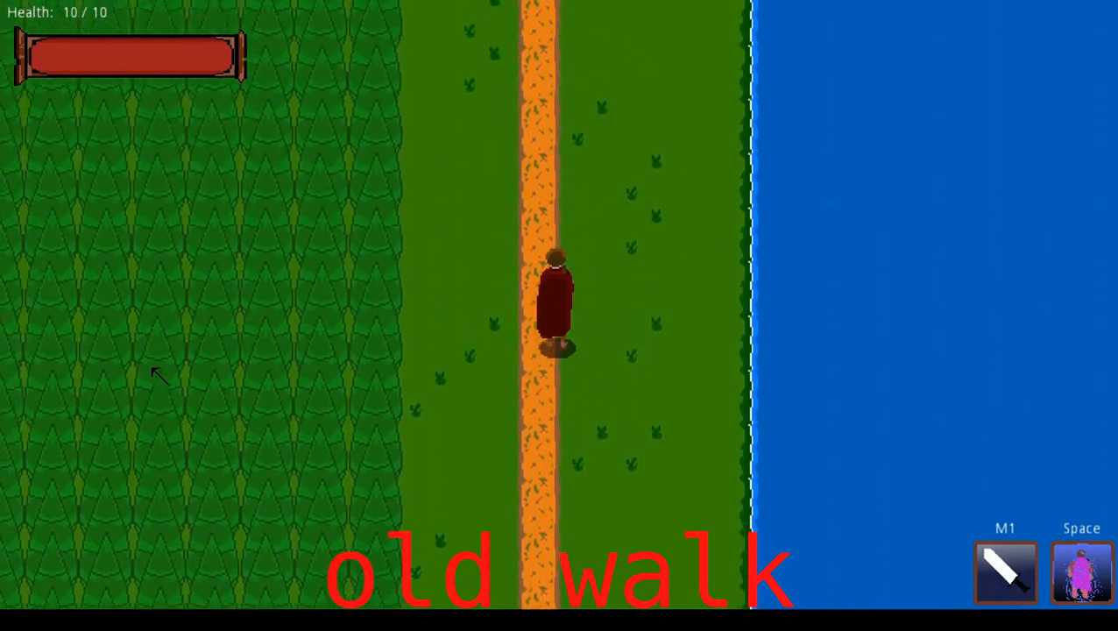